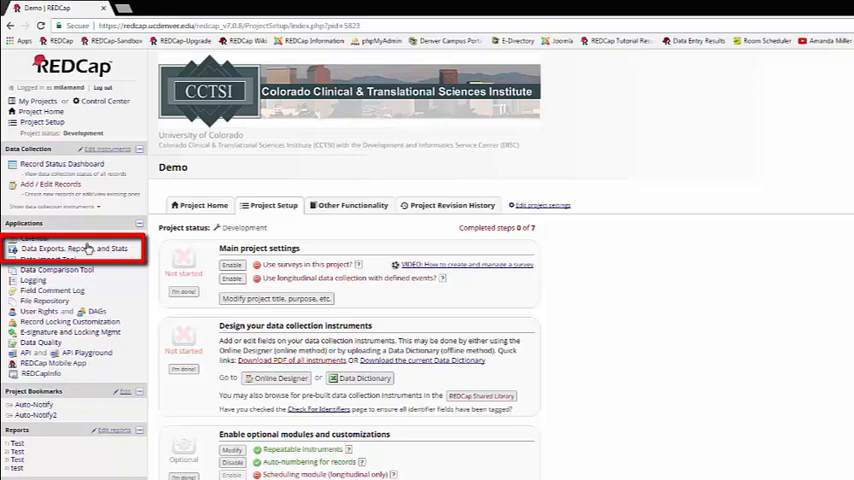
Step: Go to the Data Exports, Reports, and Stats page from the Applications menu
left_click(72, 248)
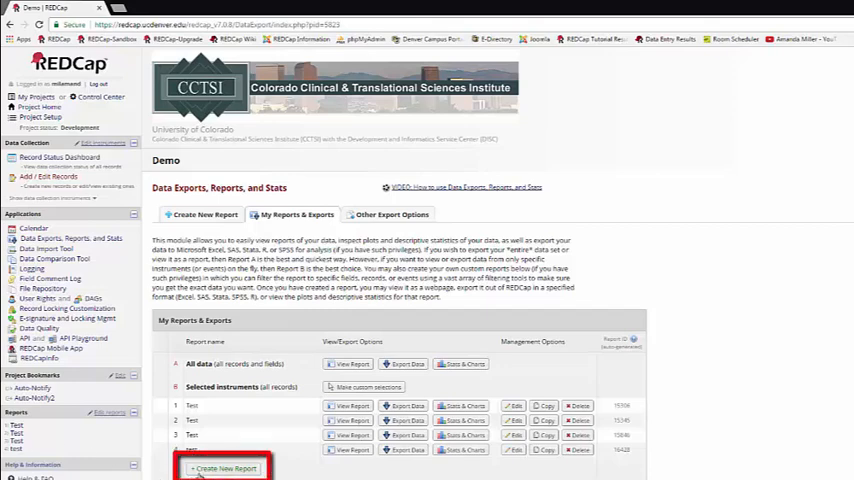
Step: Create a new report and name it 'Test'
left_click(222, 468)
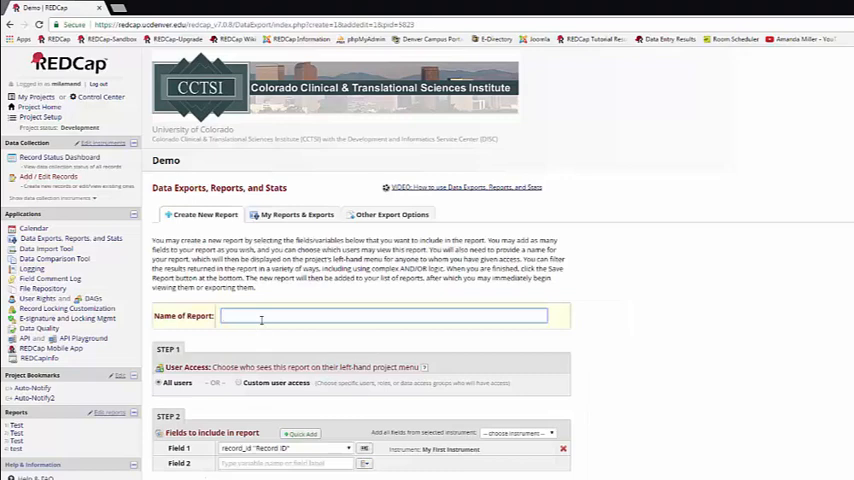
type("Test")
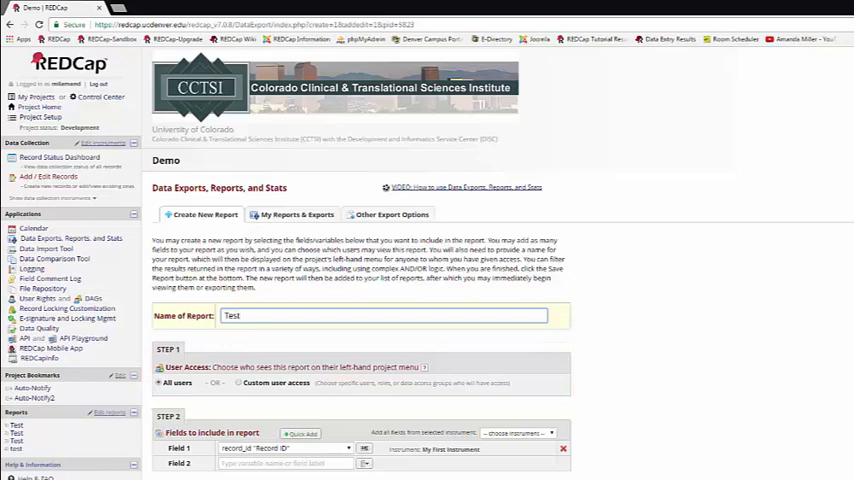
scroll("down", 3)
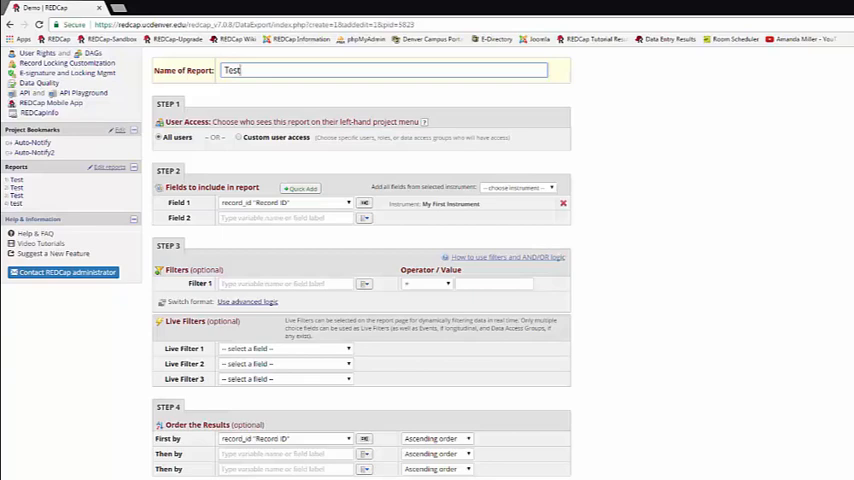
Step: Add all fields from My First Instrument to the report's field list
left_click(518, 188)
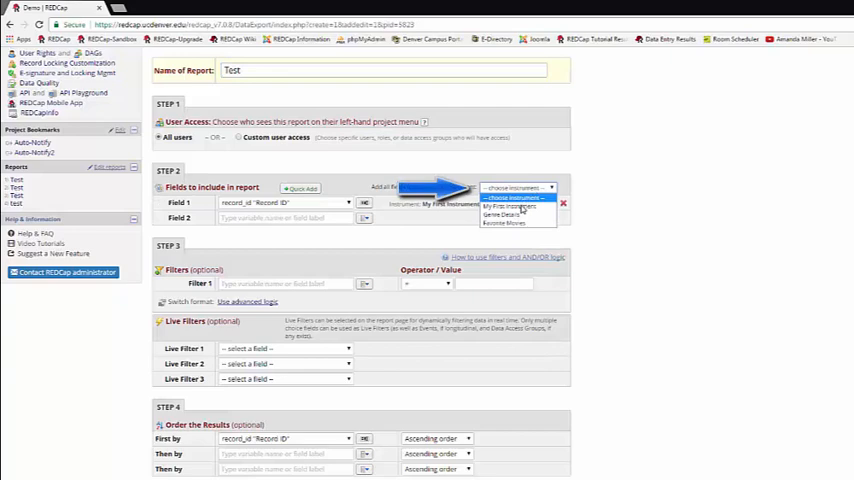
left_click(512, 206)
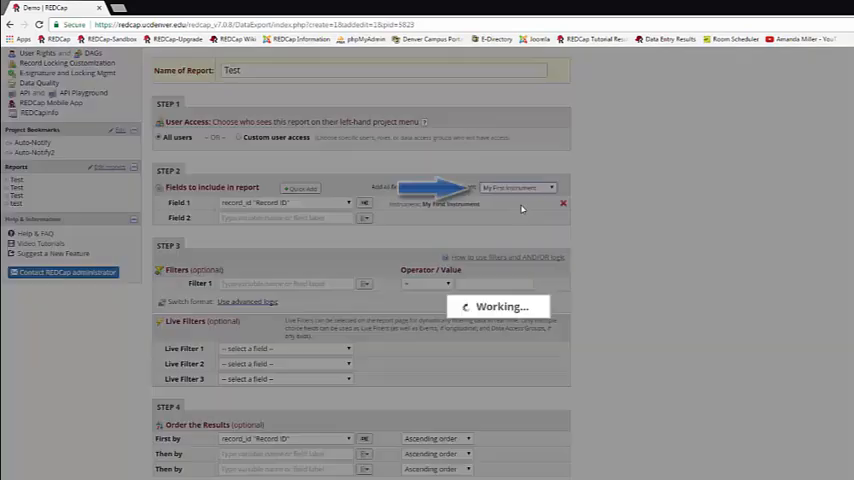
left_click(516, 188)
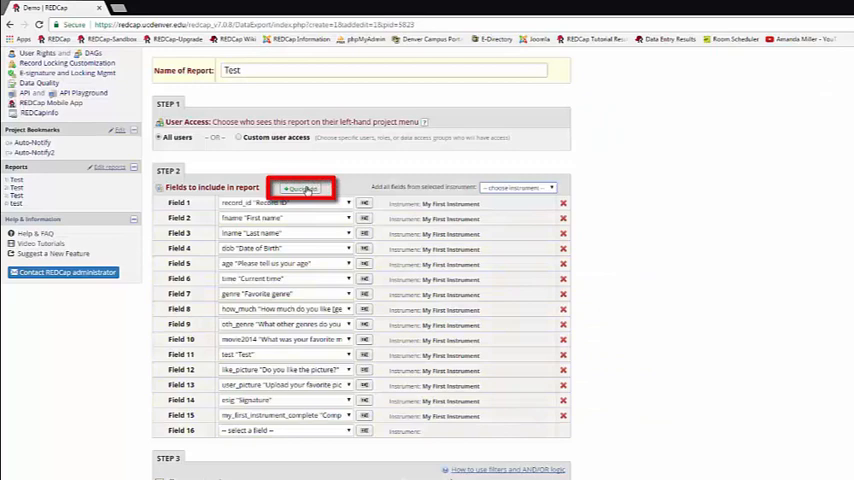
Step: Use Quick Add to include a Genre Details field in the report
left_click(302, 188)
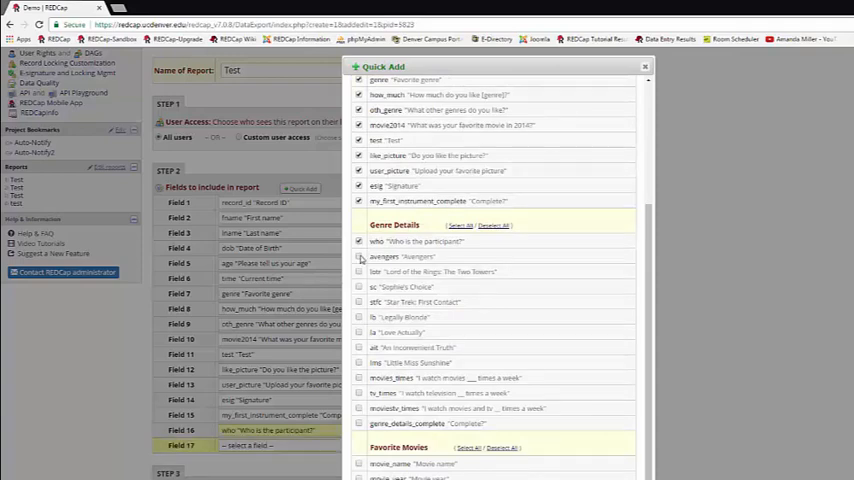
left_click(360, 272)
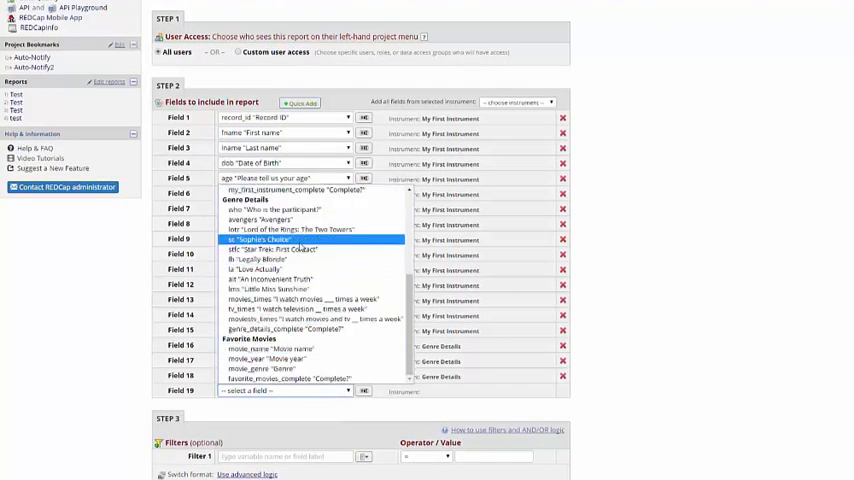
Step: Add another Genre Details field and the Star Trek: First Contact field via 'stf' search
left_click(252, 240)
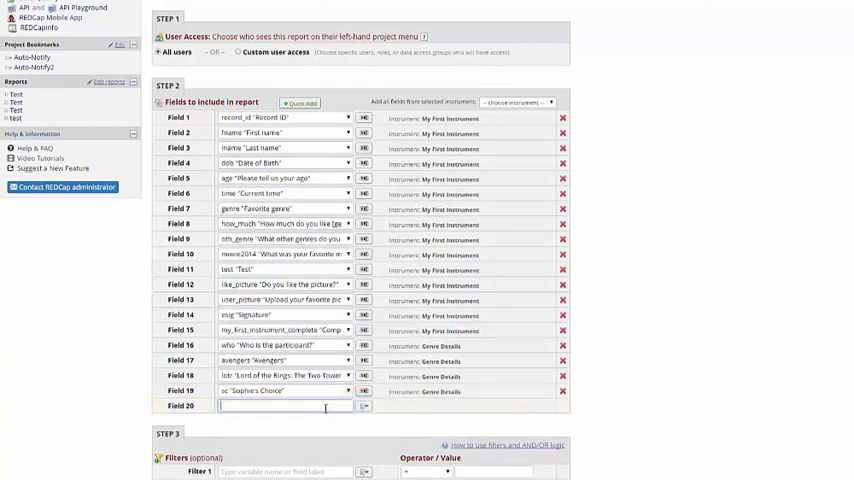
type("stf")
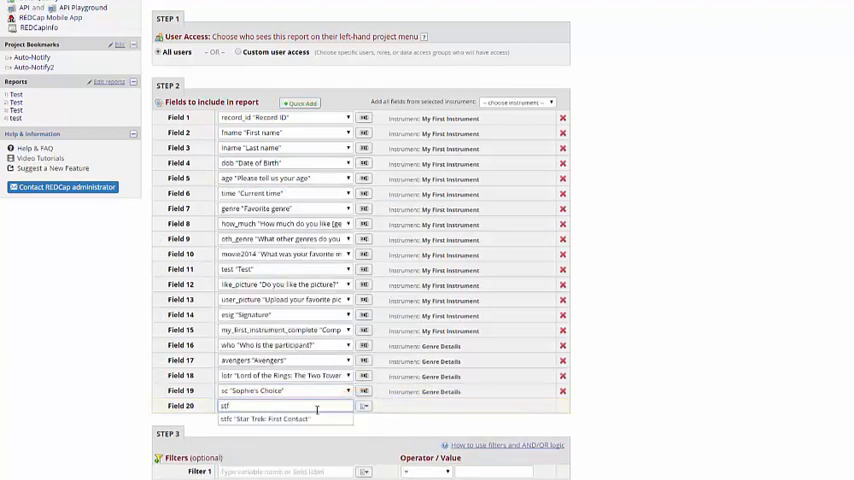
left_click(280, 420)
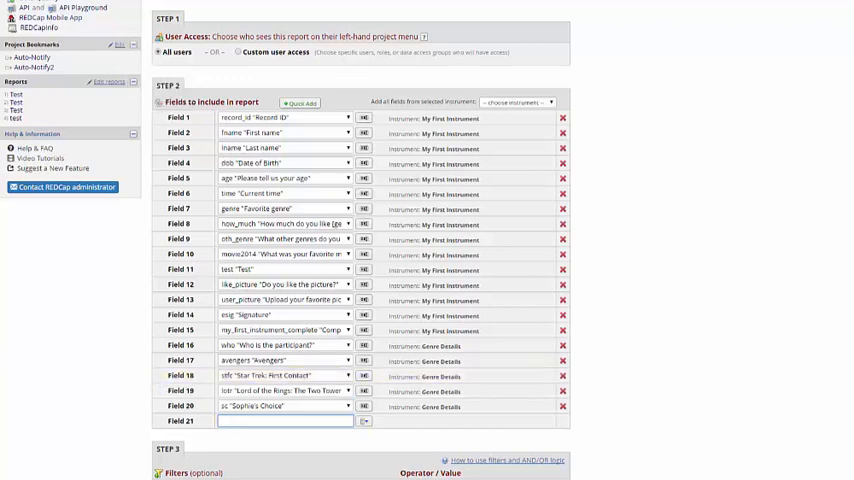
scroll("down", 3)
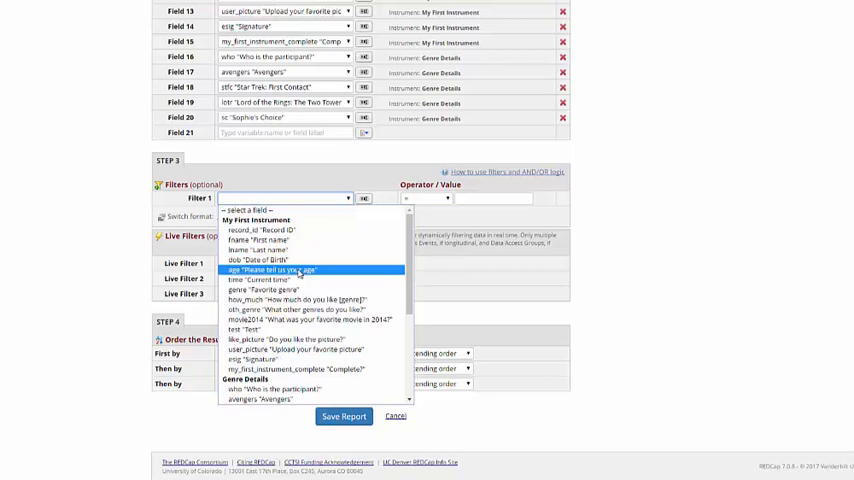
Step: Filter the report to age >= 18 and age <= 55
left_click(280, 270)
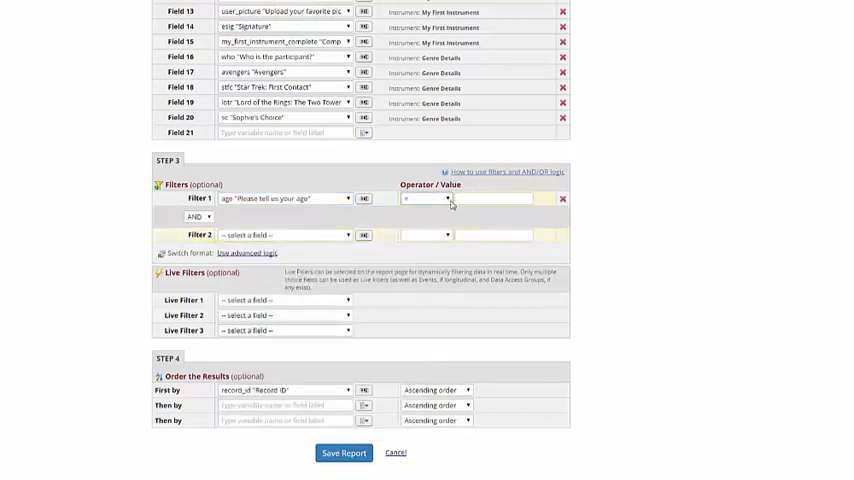
left_click(448, 196)
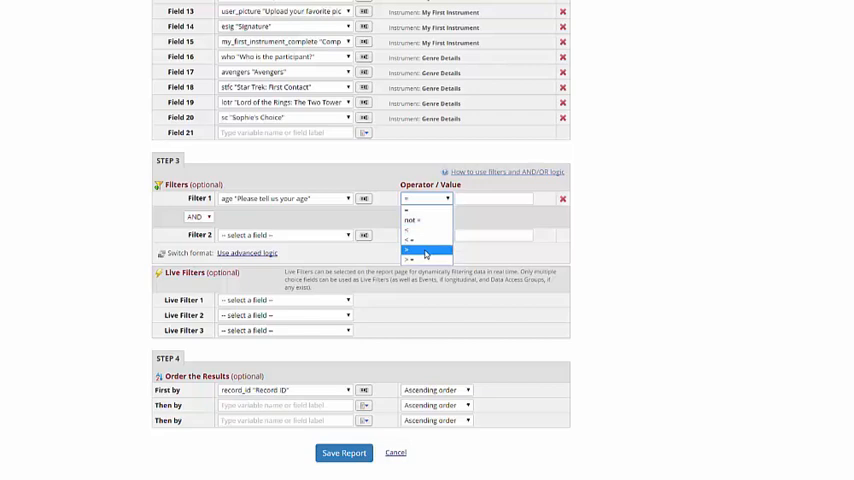
left_click(428, 248)
type("18")
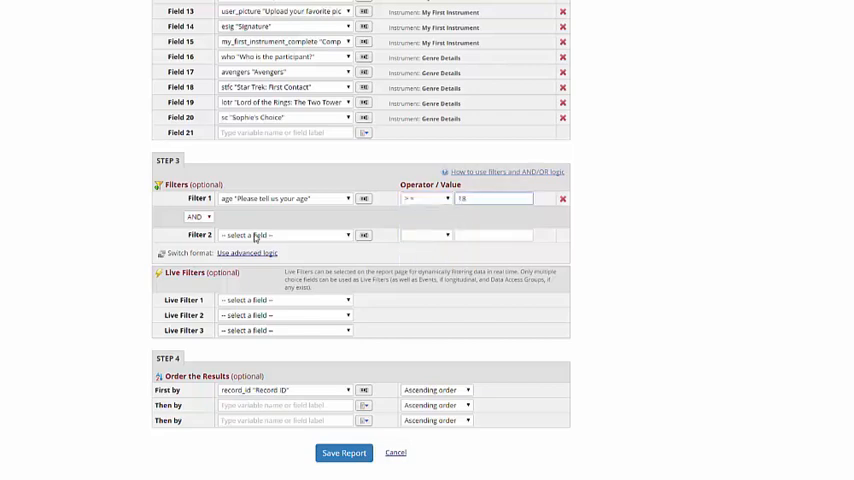
left_click(284, 236)
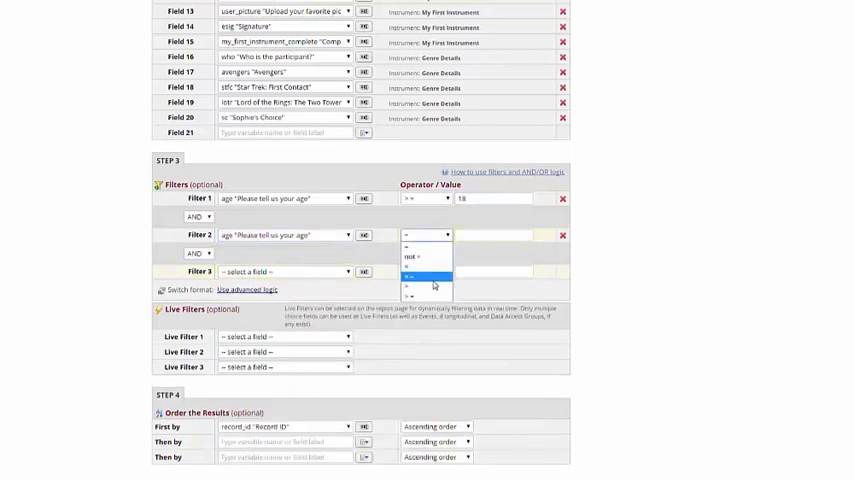
left_click(428, 280)
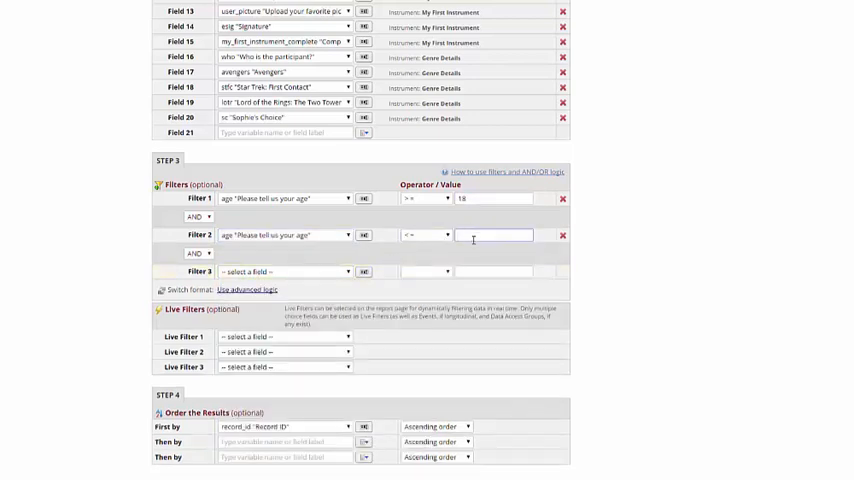
type("55")
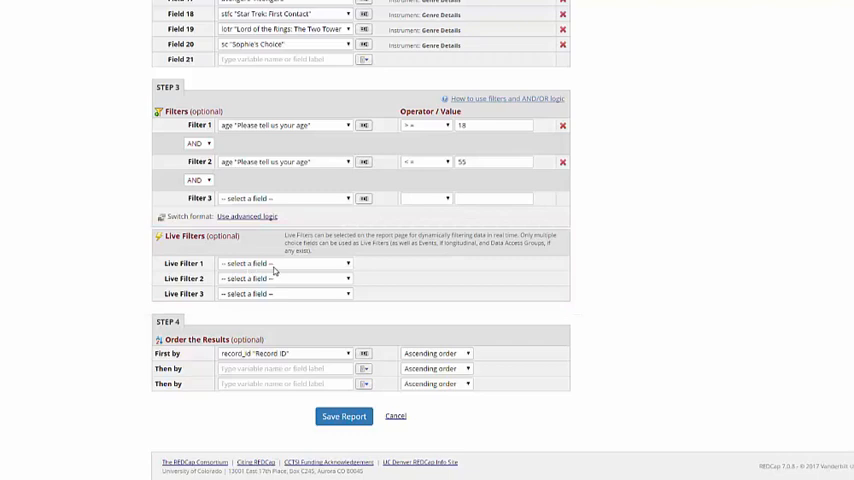
Step: Make like_picture a live filter and set the sort order by name
left_click(284, 262)
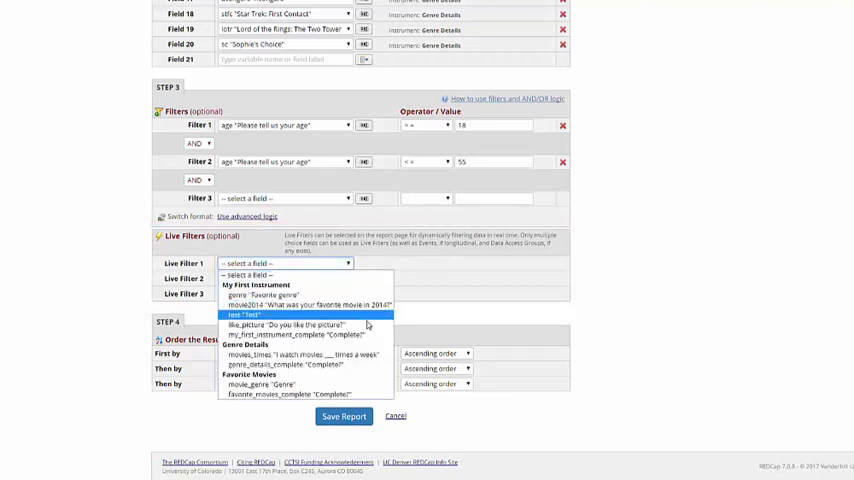
left_click(288, 324)
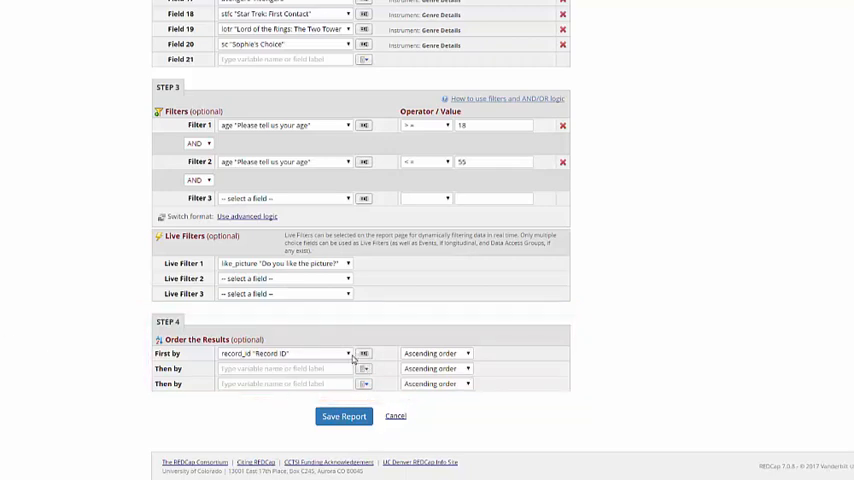
left_click(284, 352)
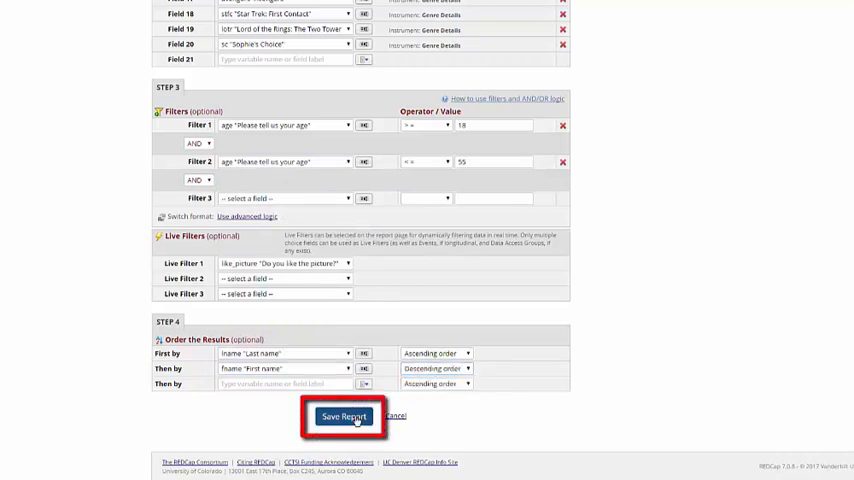
Step: Save the Test report
left_click(344, 416)
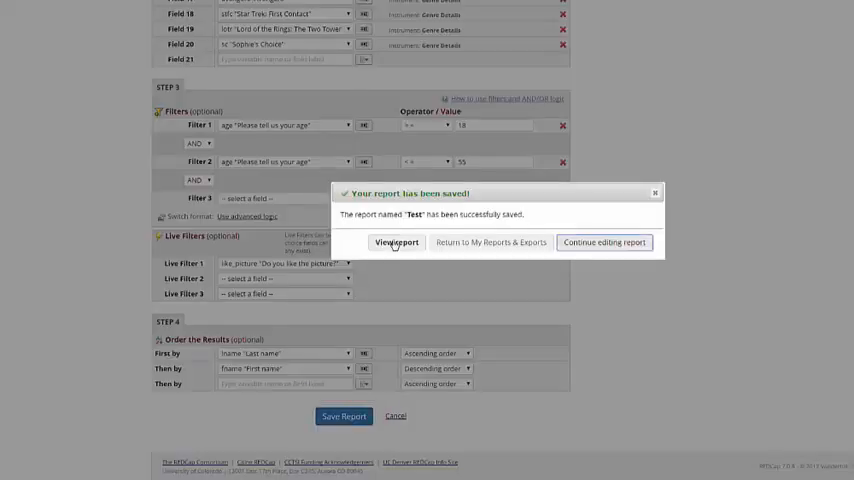
Step: View the Test report's 28 returned records and check the live filter values
left_click(396, 242)
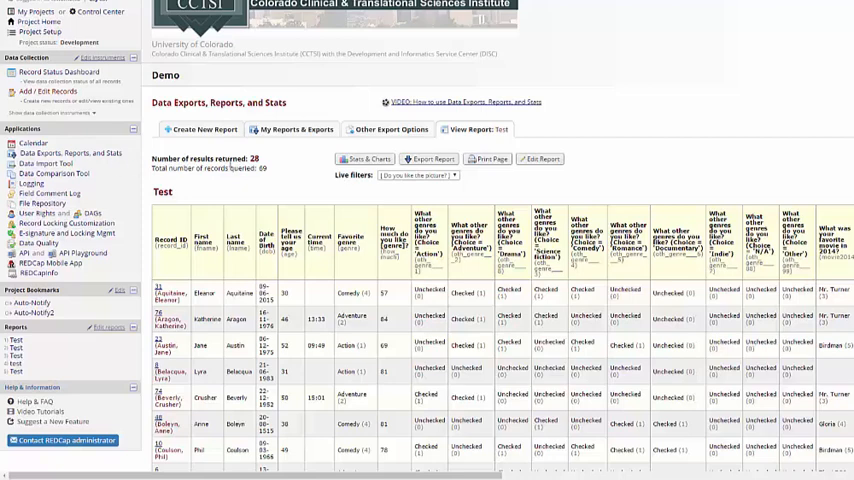
left_click(416, 176)
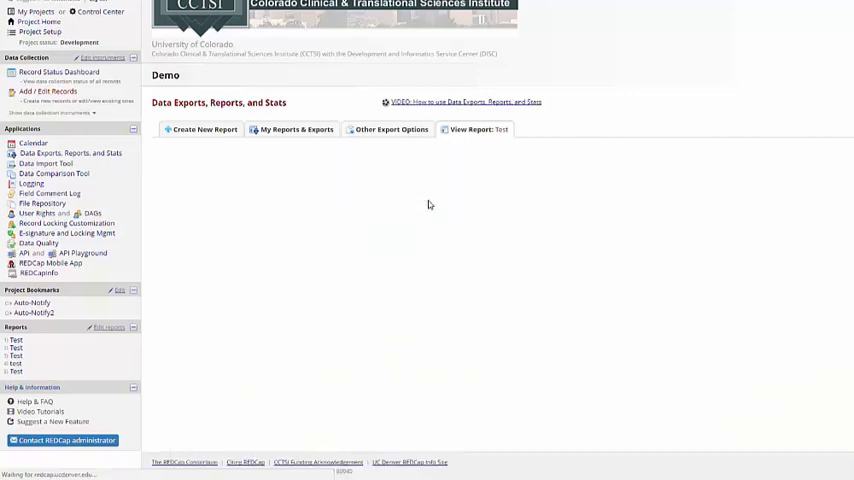
left_click(478, 128)
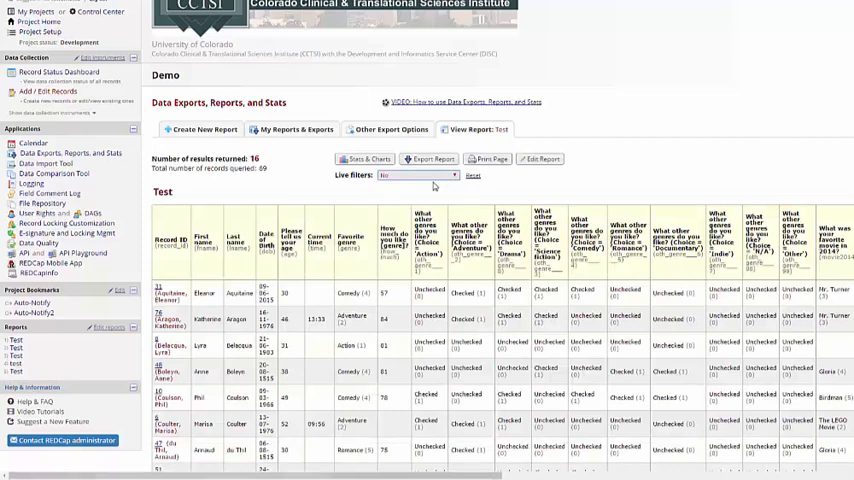
left_click(416, 176)
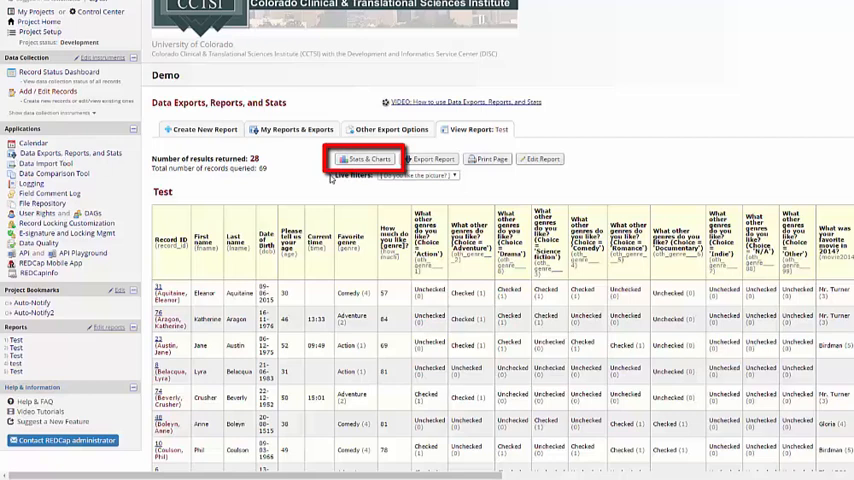
Step: Review Stats & Charts, including the age scatter plot and favorite genre bar chart
left_click(366, 158)
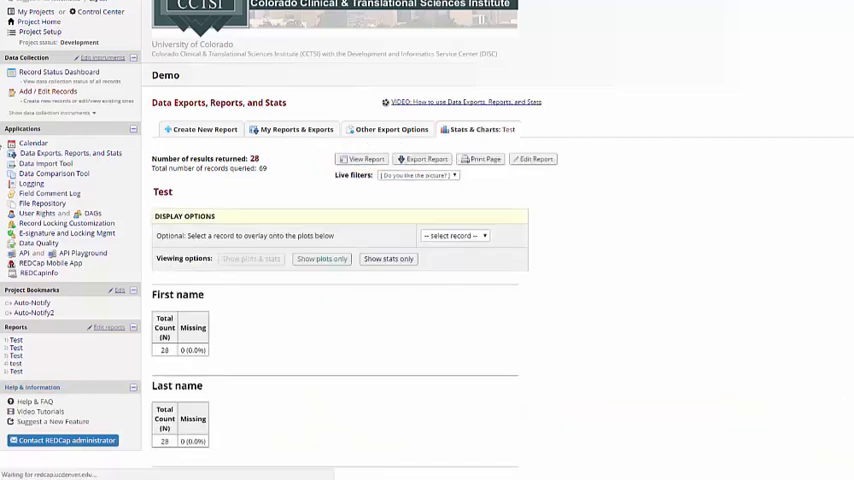
scroll("down", 3)
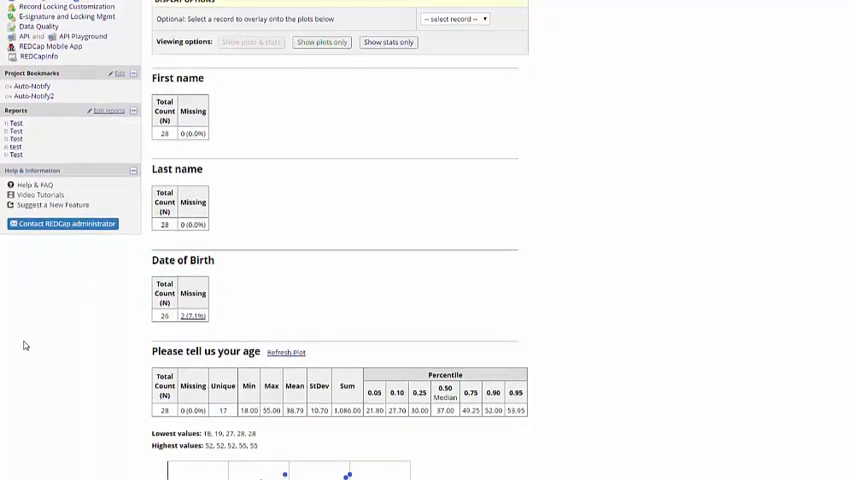
scroll("down", 3)
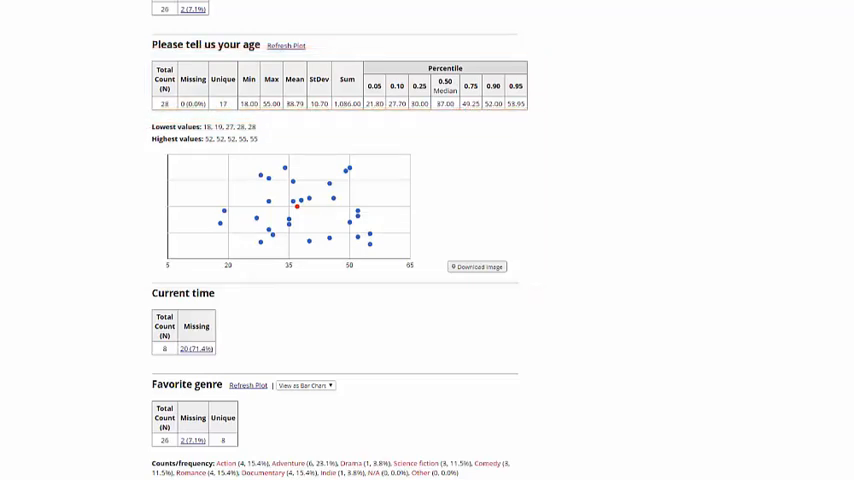
scroll("down", 3)
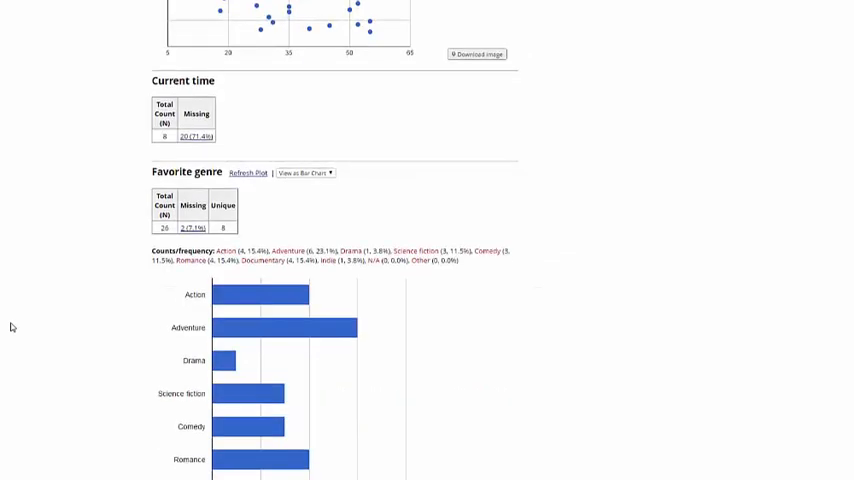
Step: View Favorite genre as a pie chart, download its image, and go back to My Reports & Exports
scroll("down", 3)
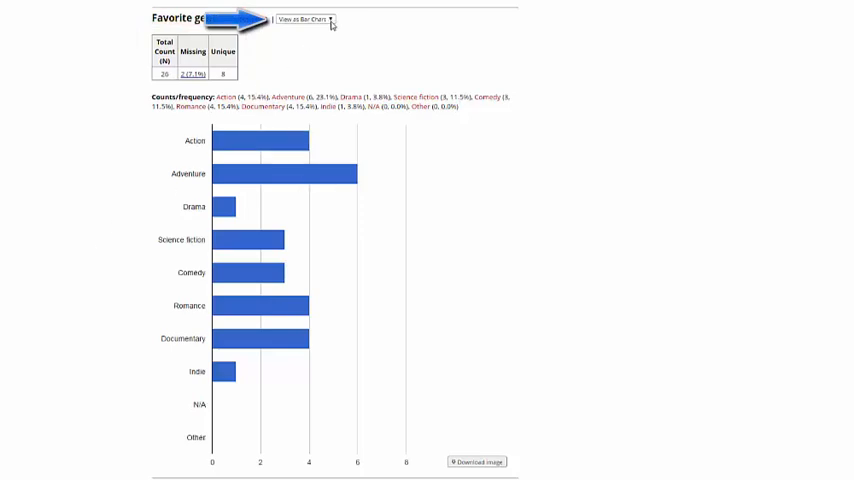
left_click(304, 20)
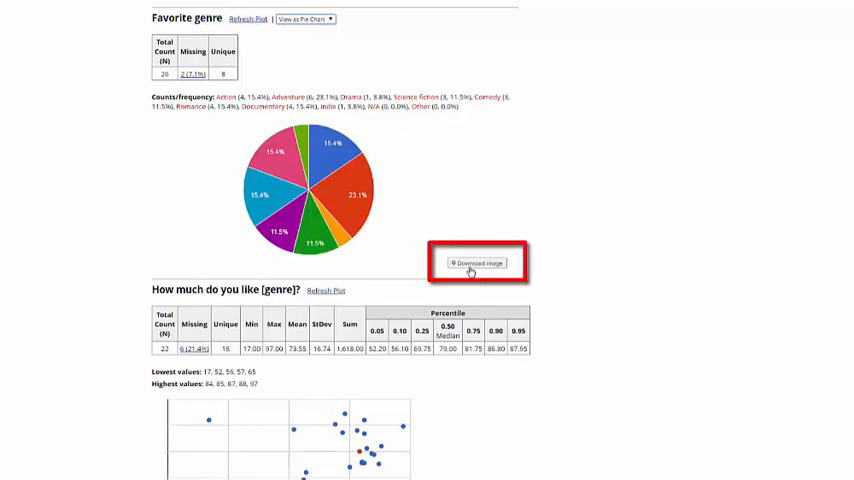
left_click(476, 262)
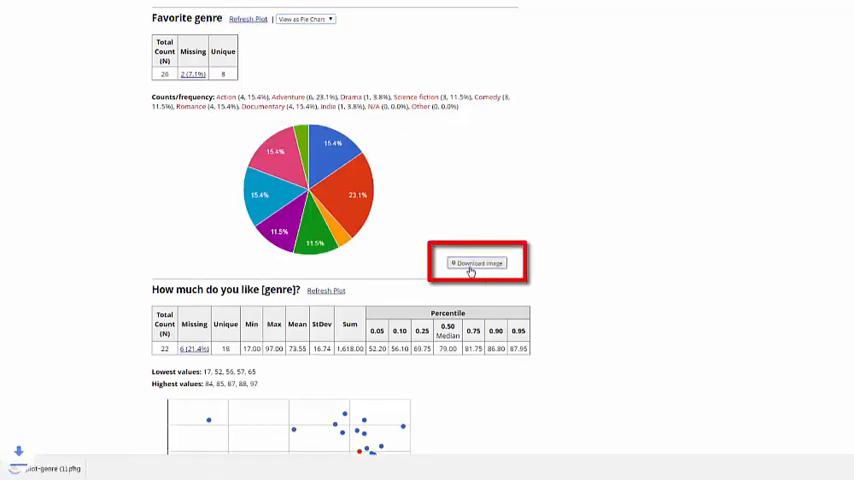
left_click(478, 262)
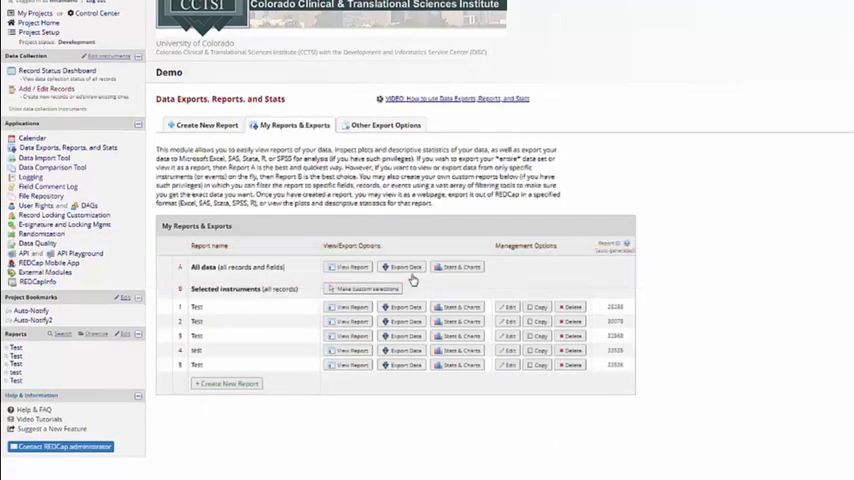
Step: Start Export Data for the All data row, keeping the default CSV delimiter and decimal format
left_click(402, 268)
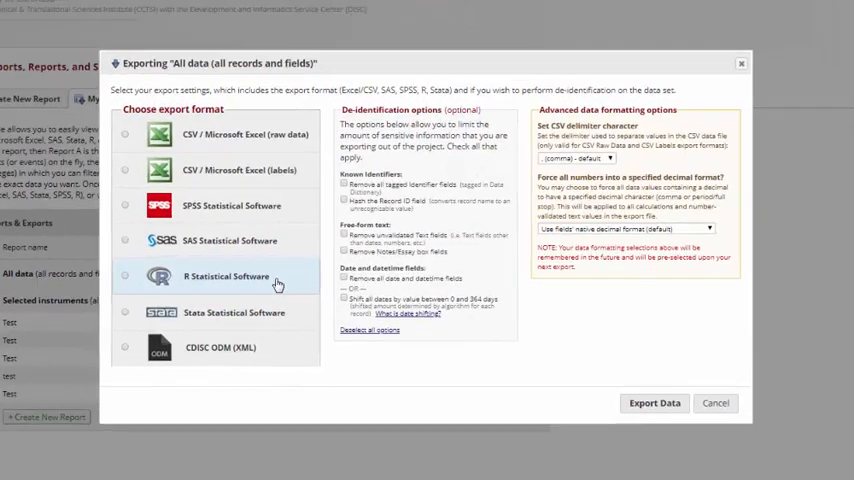
mouse_move(288, 436)
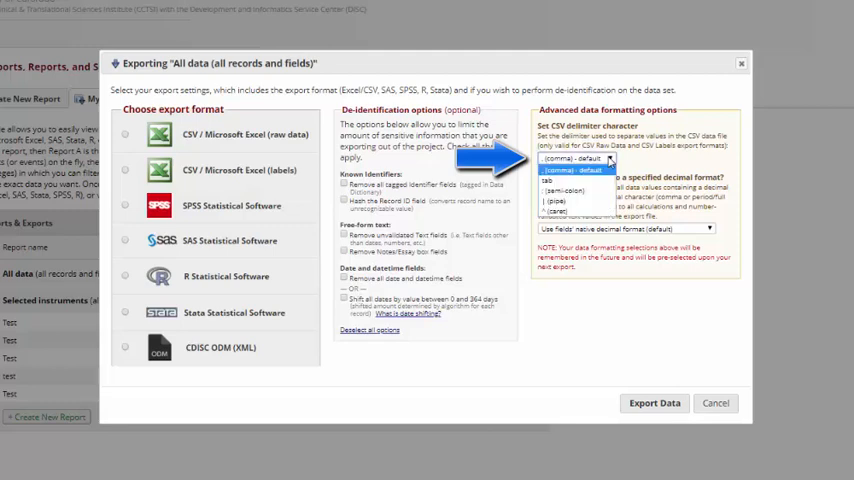
mouse_move(746, 152)
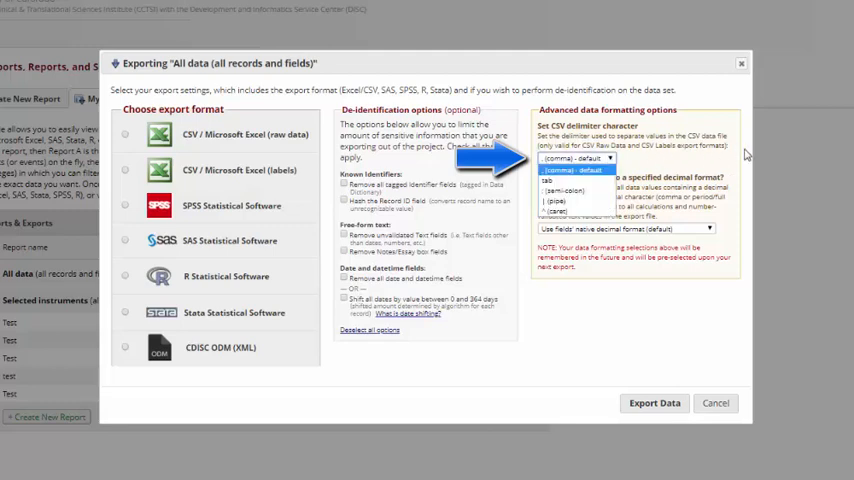
left_click(578, 158)
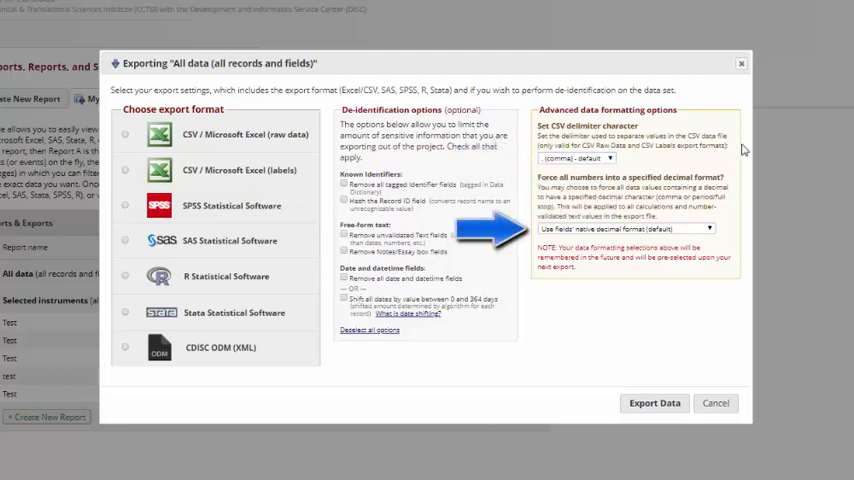
left_click(710, 228)
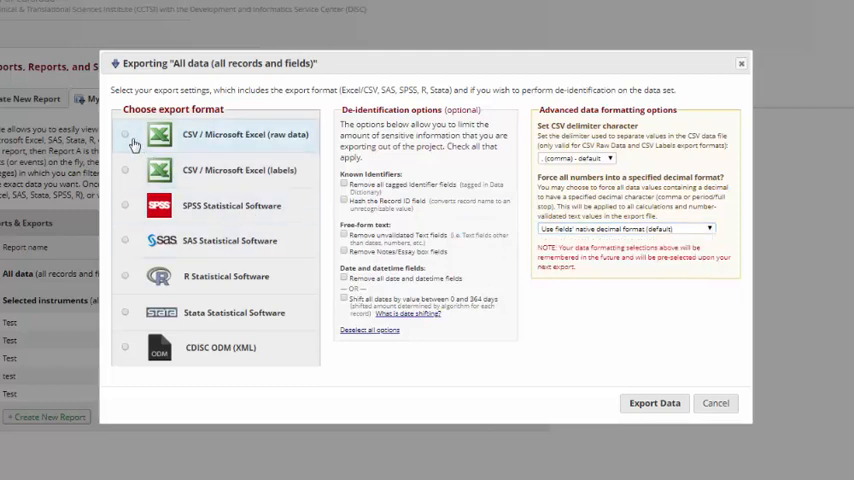
Step: Export all data as CSV / Microsoft Excel (raw data) and download the resulting CSV file
left_click(124, 134)
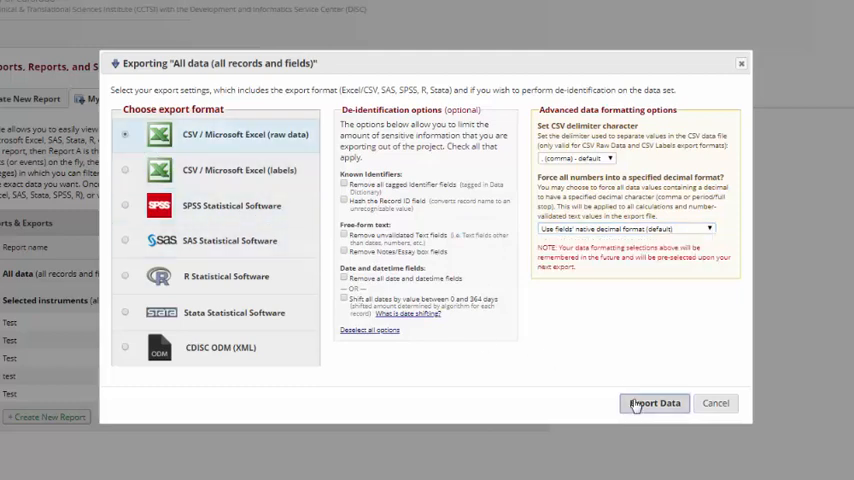
left_click(654, 404)
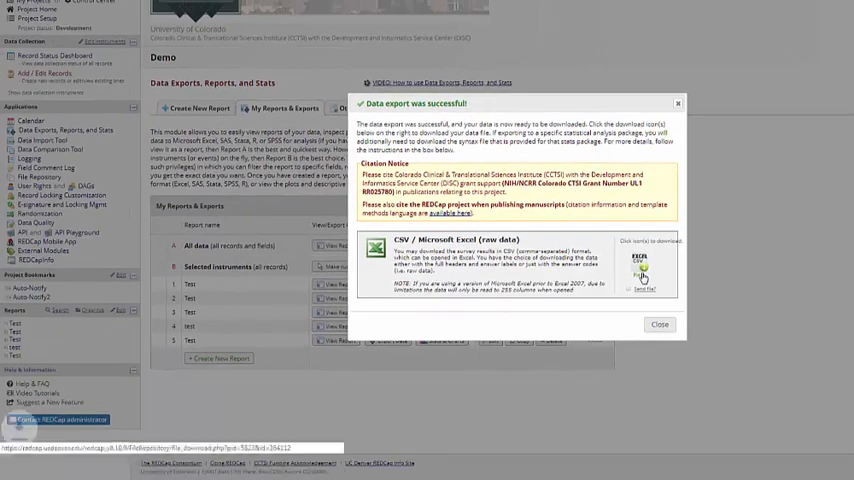
left_click(640, 270)
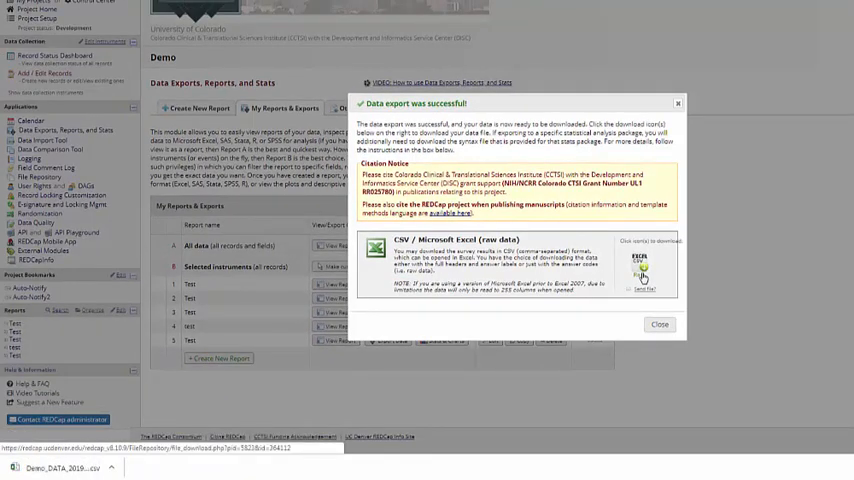